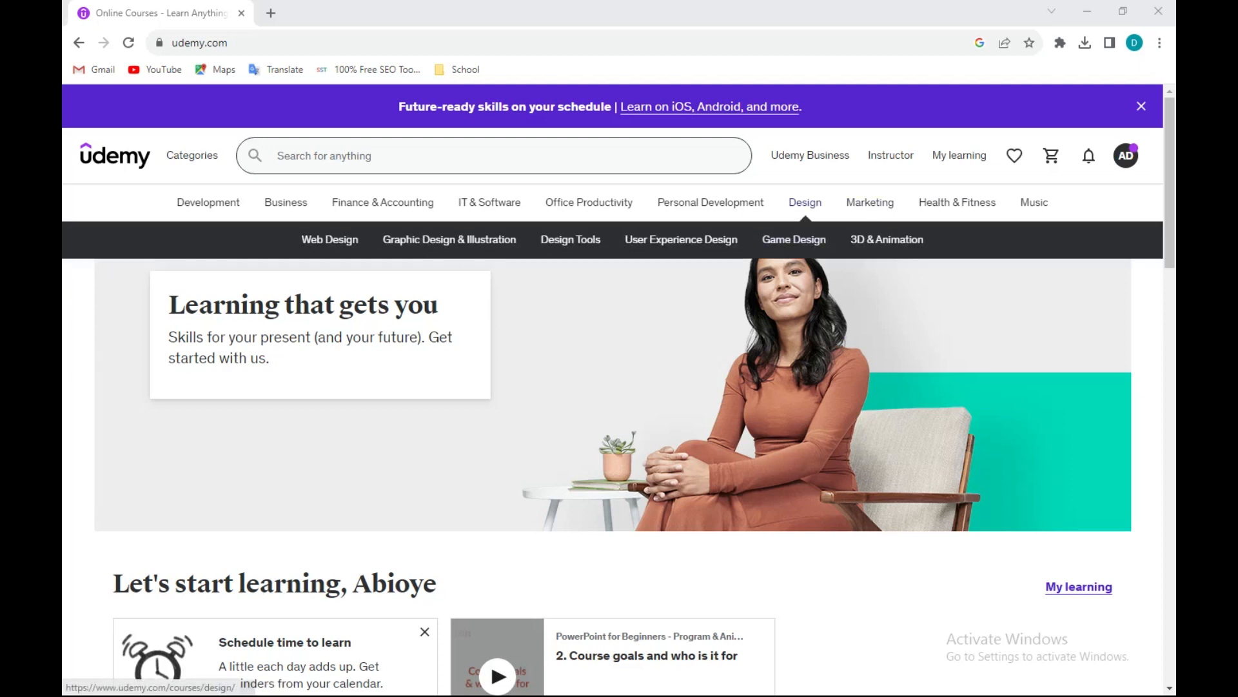
# Open the profile (AD) account menu from the top-right of the Udemy home page
pyautogui.click(1125, 155)
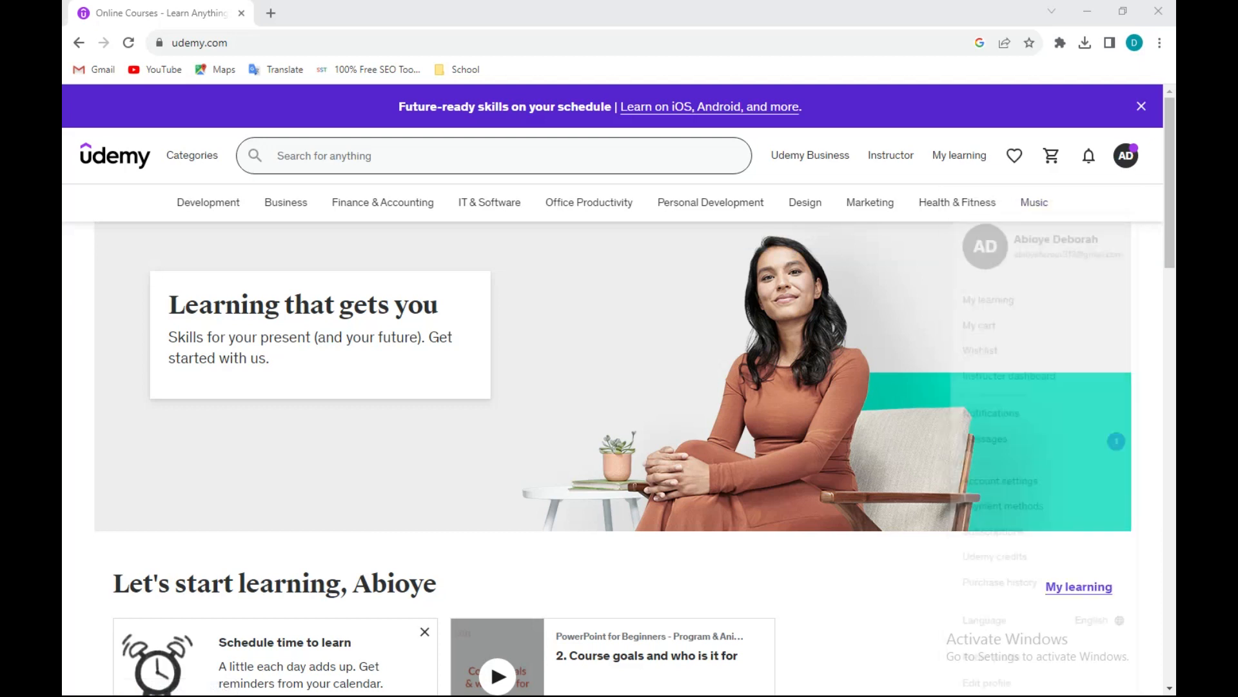
pyautogui.click(1051, 154)
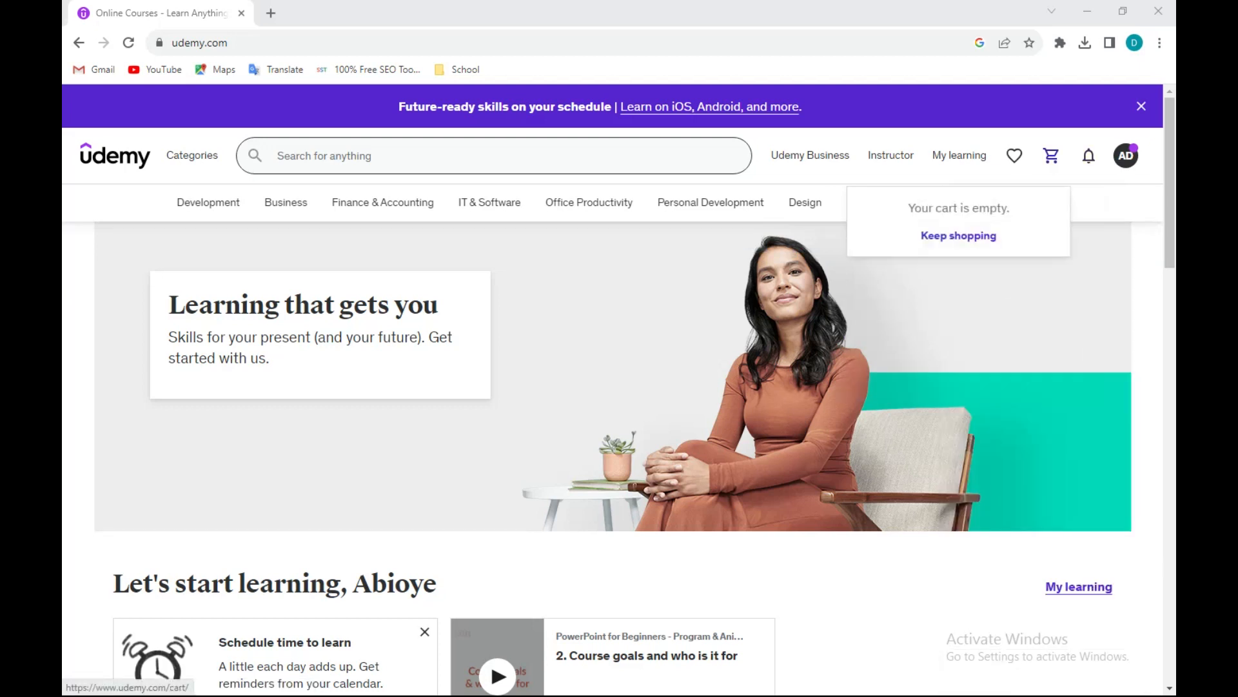
pyautogui.click(1125, 155)
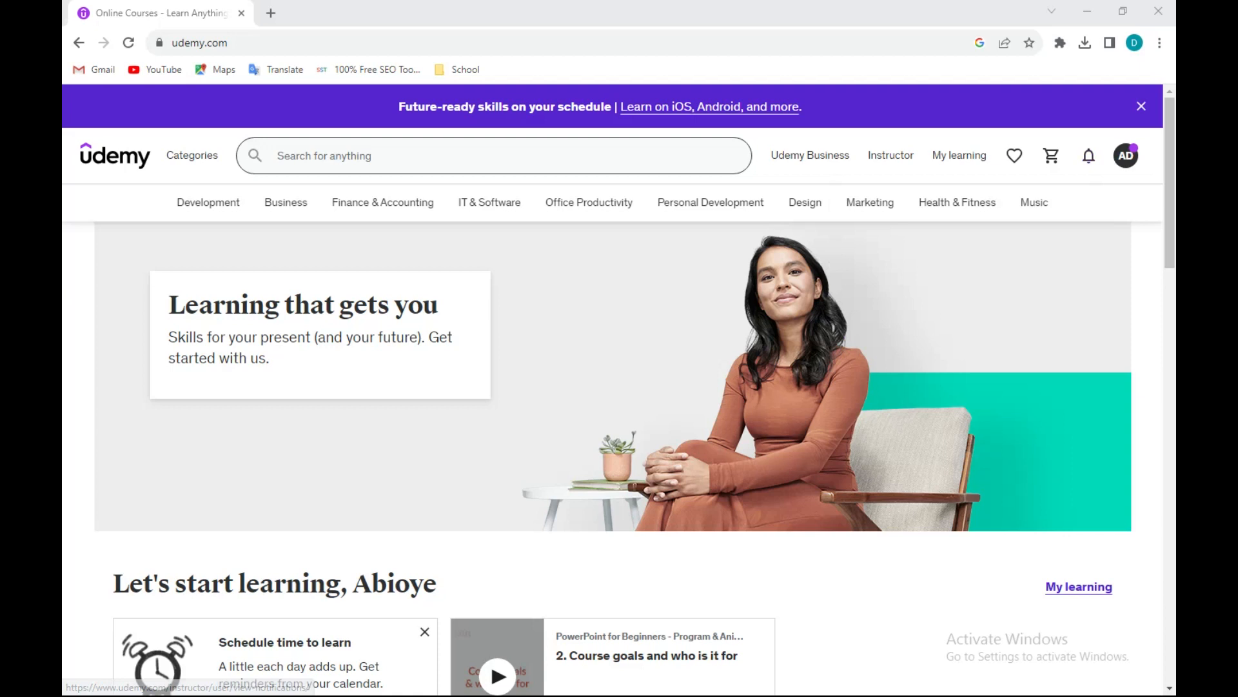
pyautogui.click(1125, 155)
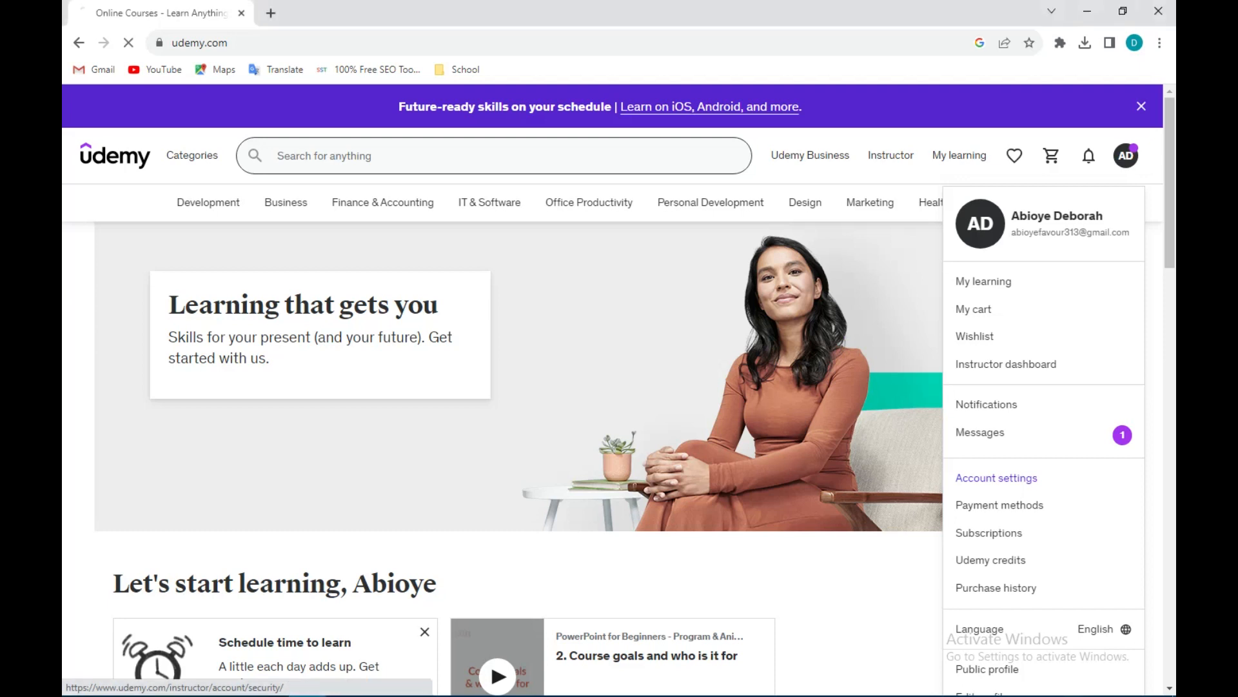
# Go to Account settings to reach the Account security section
pyautogui.click(996, 478)
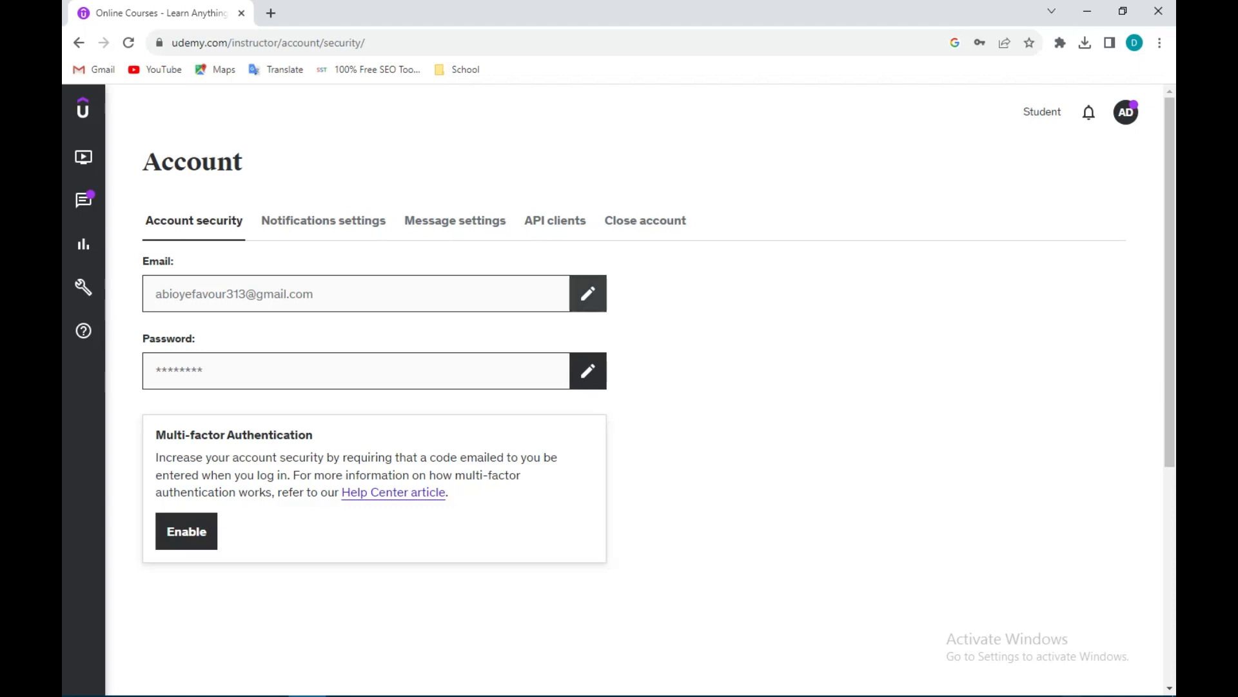
# Edit the email via its pencil icon and have the browser autofill the password
pyautogui.click(587, 293)
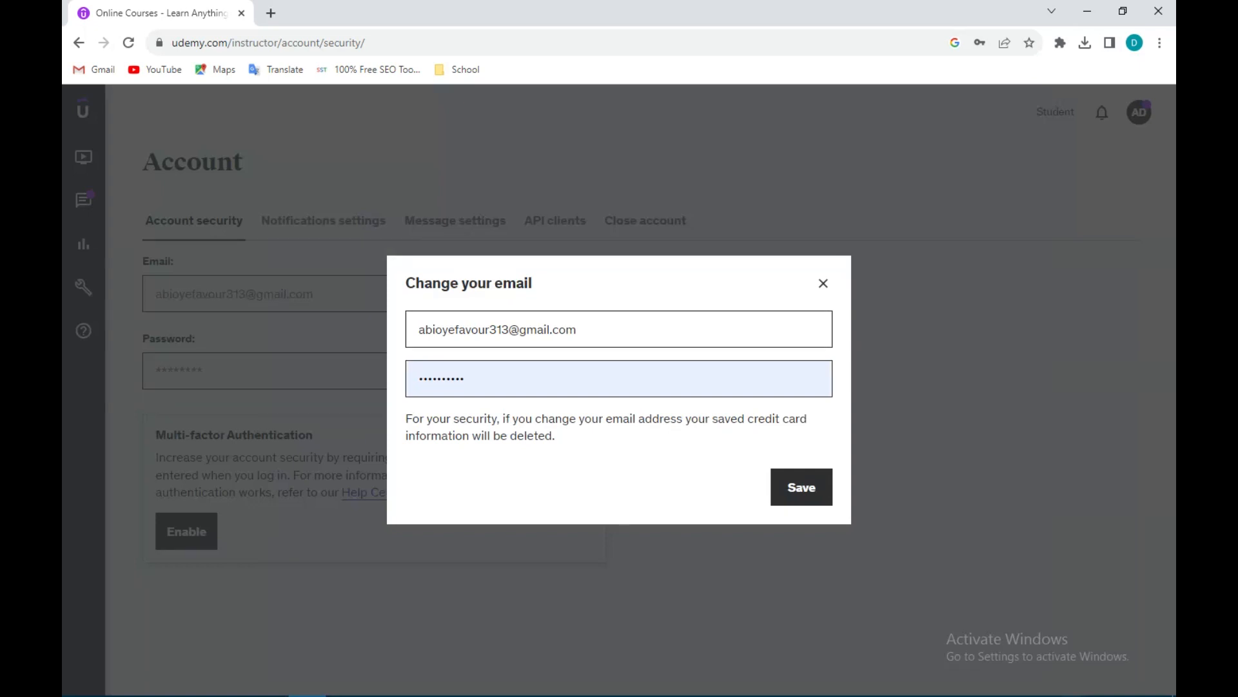
pyautogui.click(619, 329)
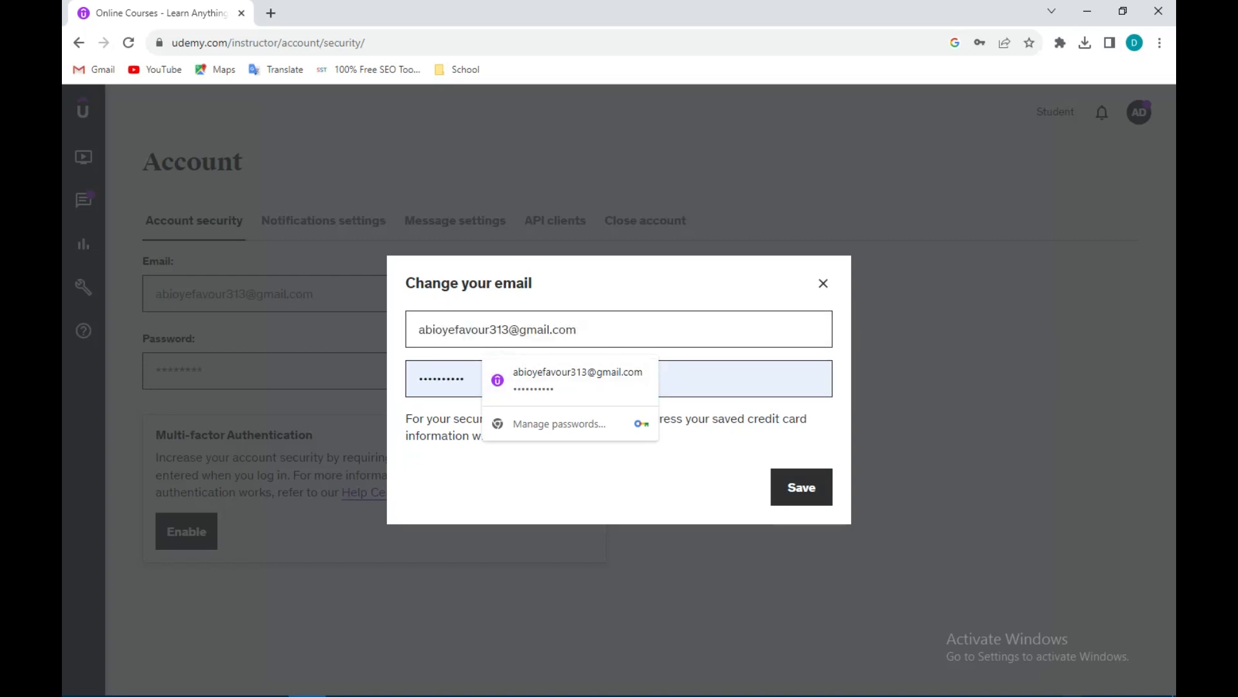
pyautogui.click(618, 330)
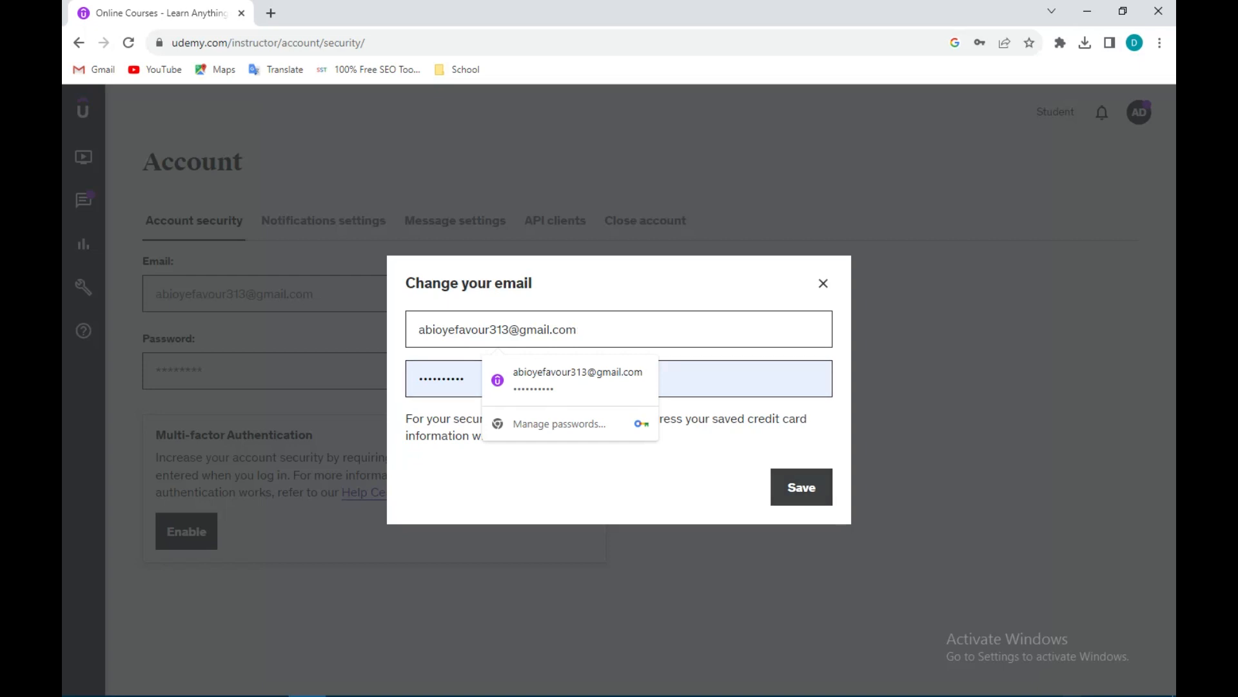
# Save the email change, get 'Email address is unavailable', and refocus the password field
pyautogui.click(800, 486)
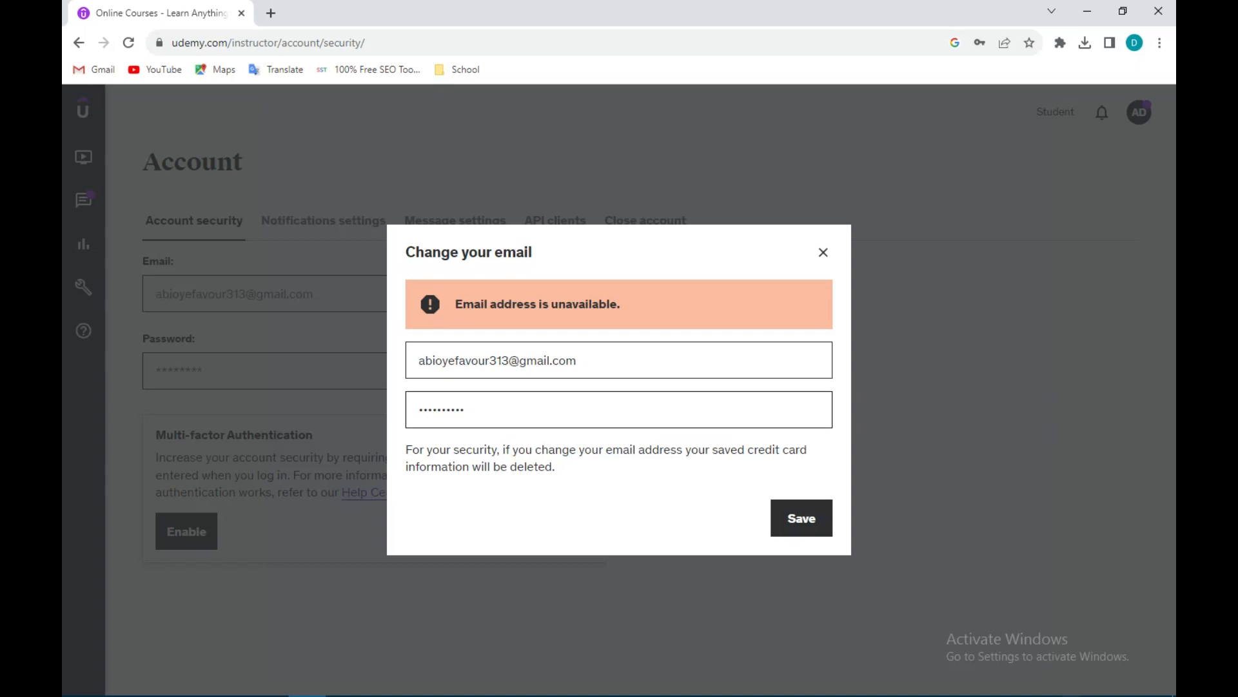
pyautogui.click(619, 360)
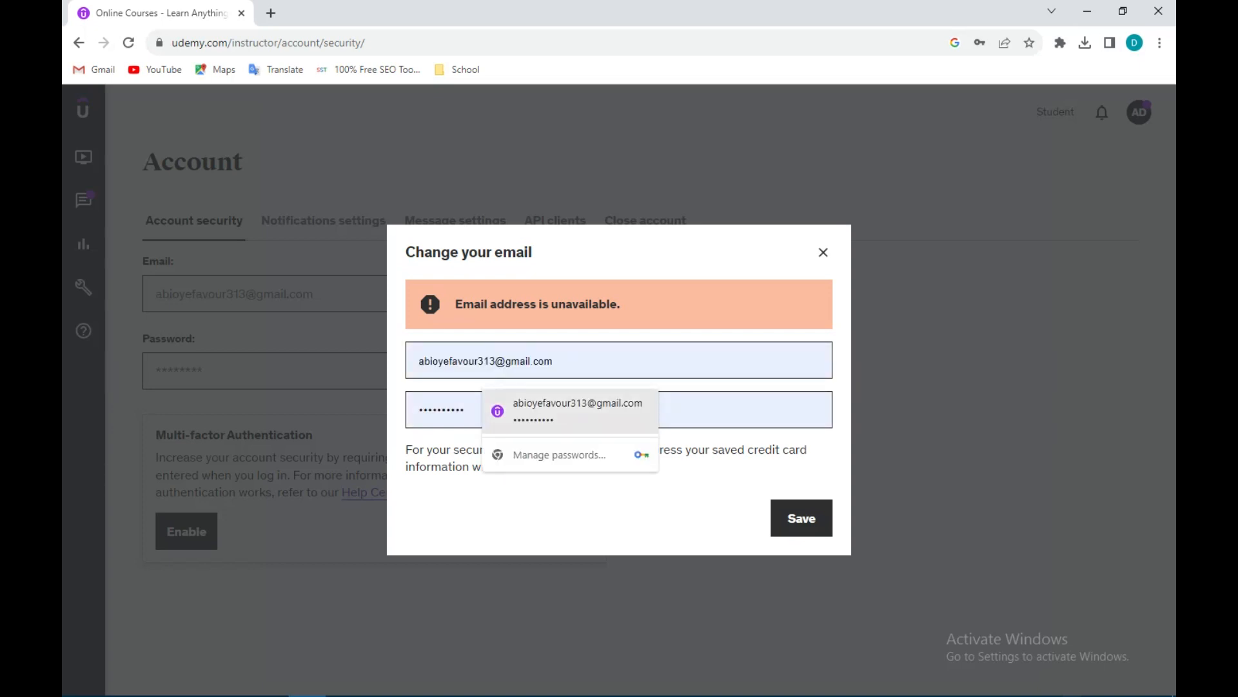